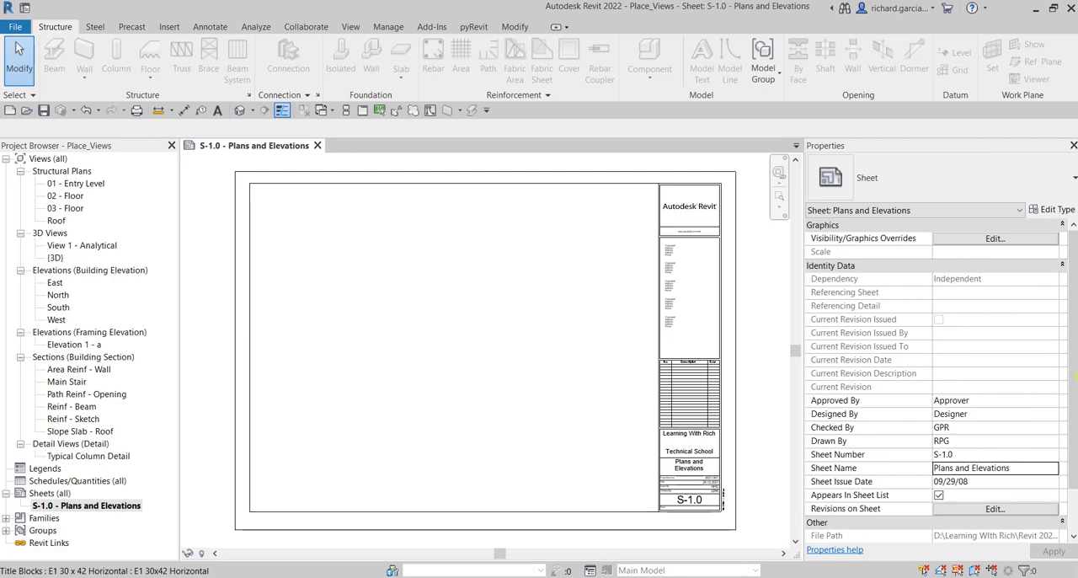
{"action": "mouse_move", "coordinate": [451, 244]}
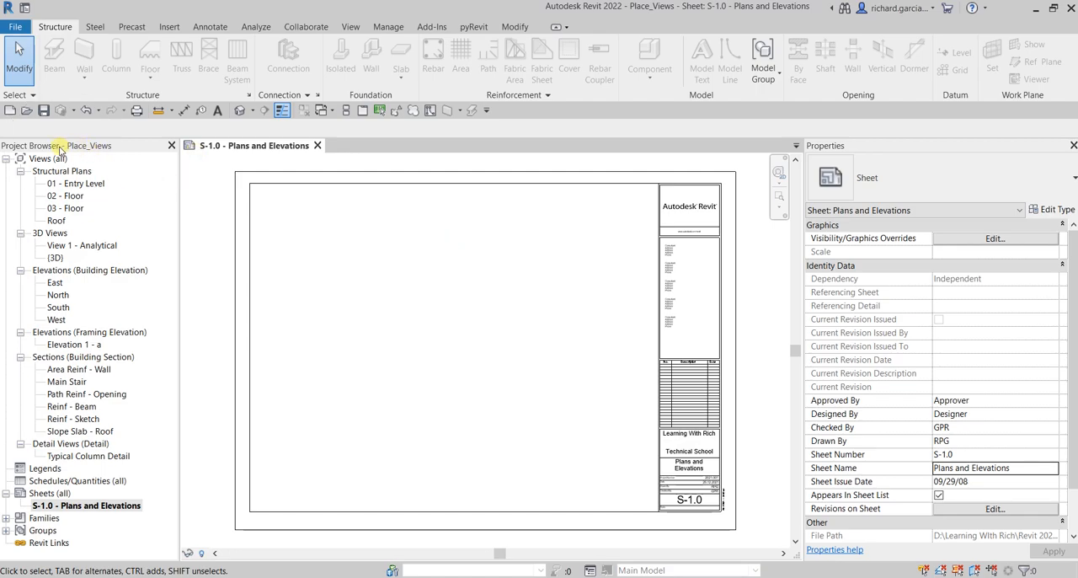
Go to the View tab's sheet composition tools and dismiss the New Sheet dialog
{"action": "left_click", "coordinate": [64, 195]}
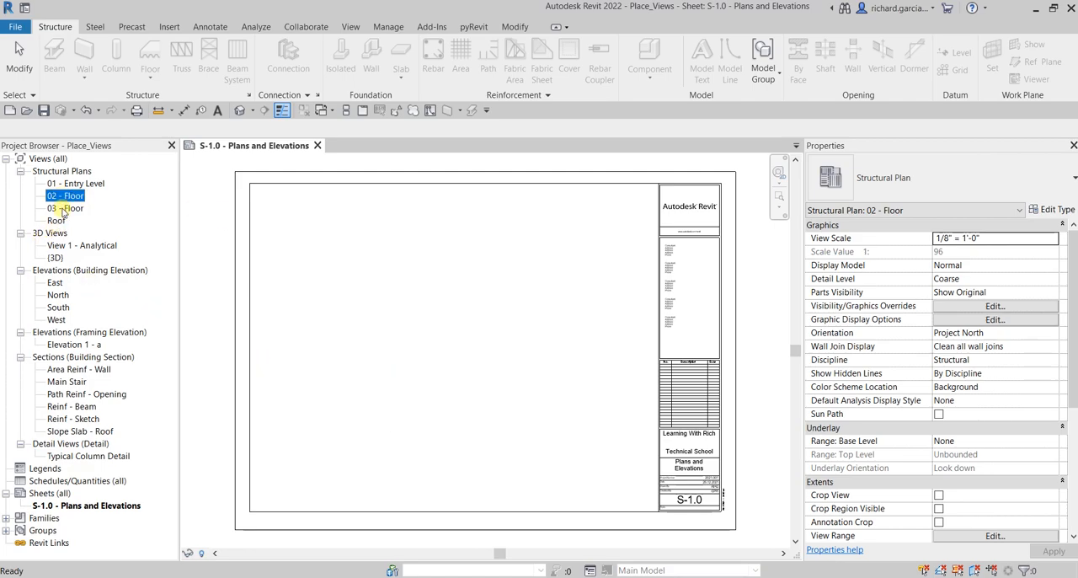
{"action": "mouse_move", "coordinate": [93, 210]}
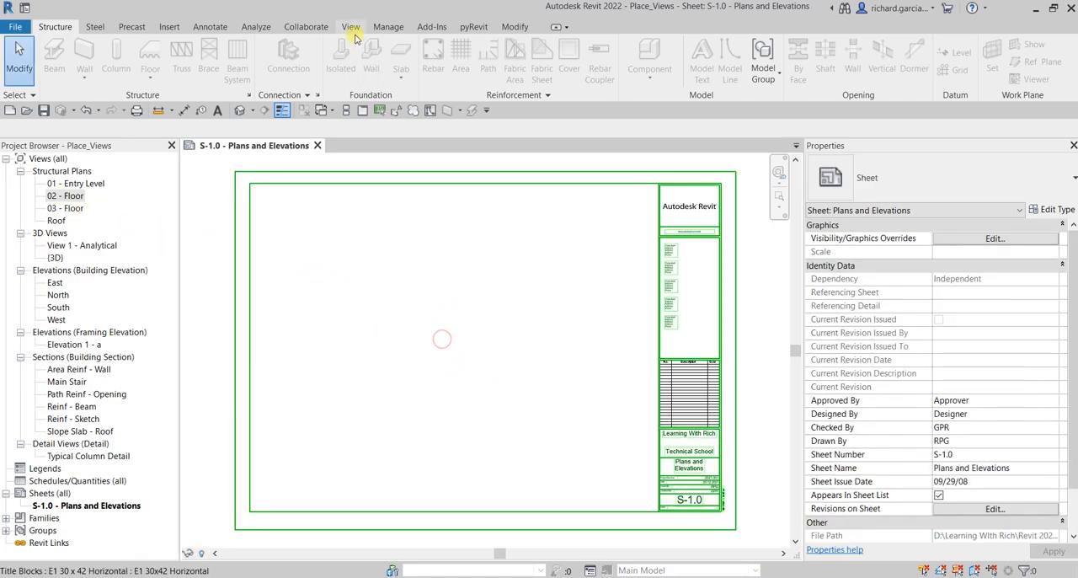
{"action": "left_click", "coordinate": [351, 26]}
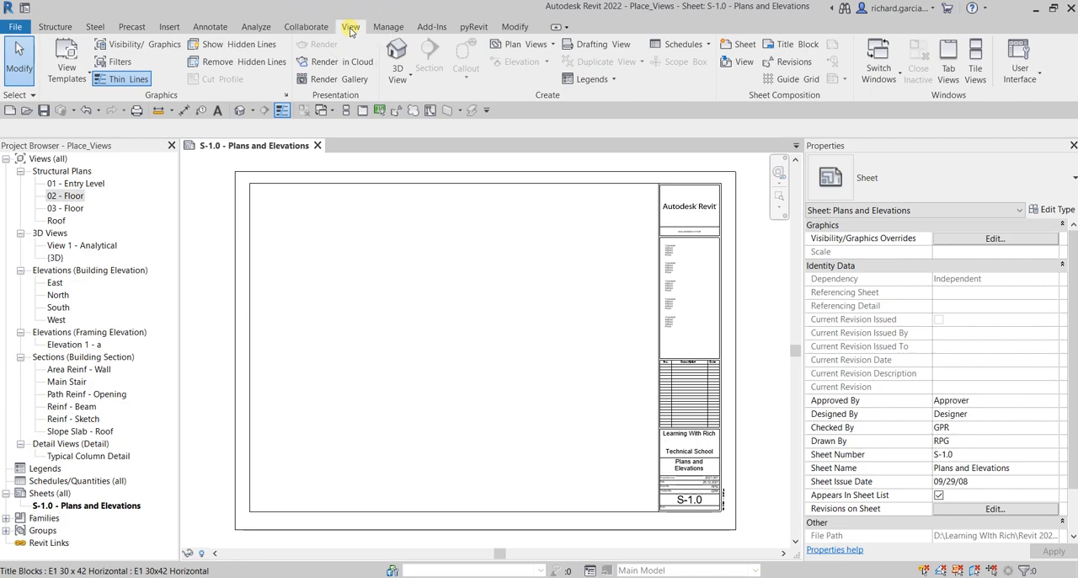
{"action": "mouse_move", "coordinate": [697, 117]}
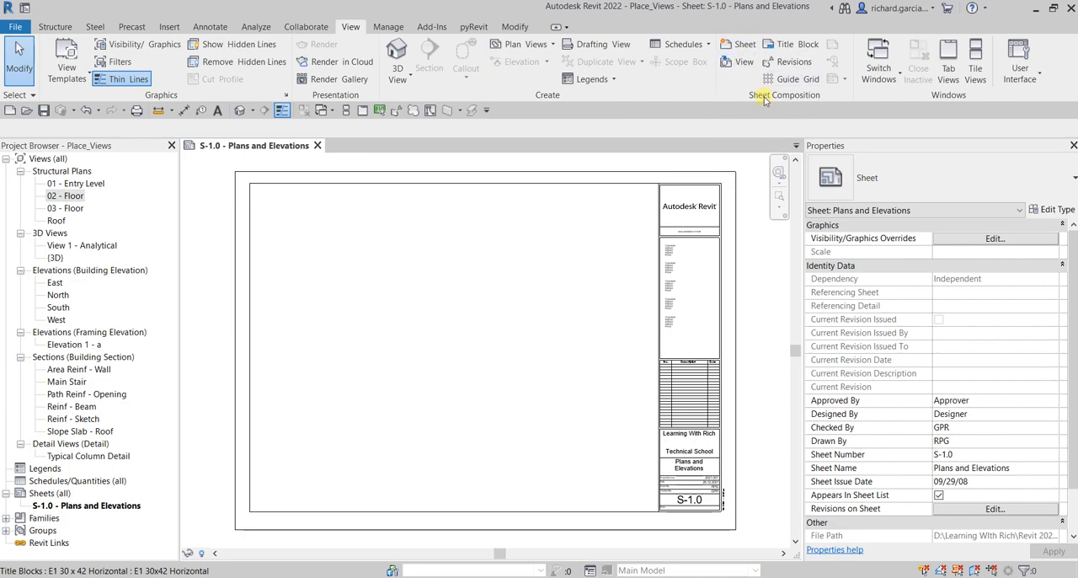
{"action": "mouse_move", "coordinate": [744, 44]}
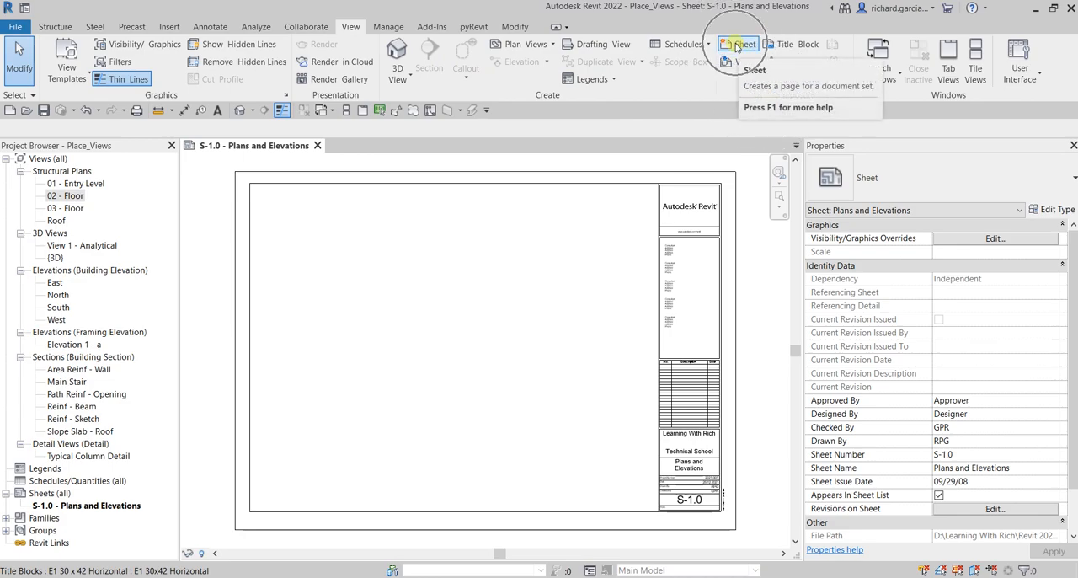
{"action": "left_click", "coordinate": [739, 44]}
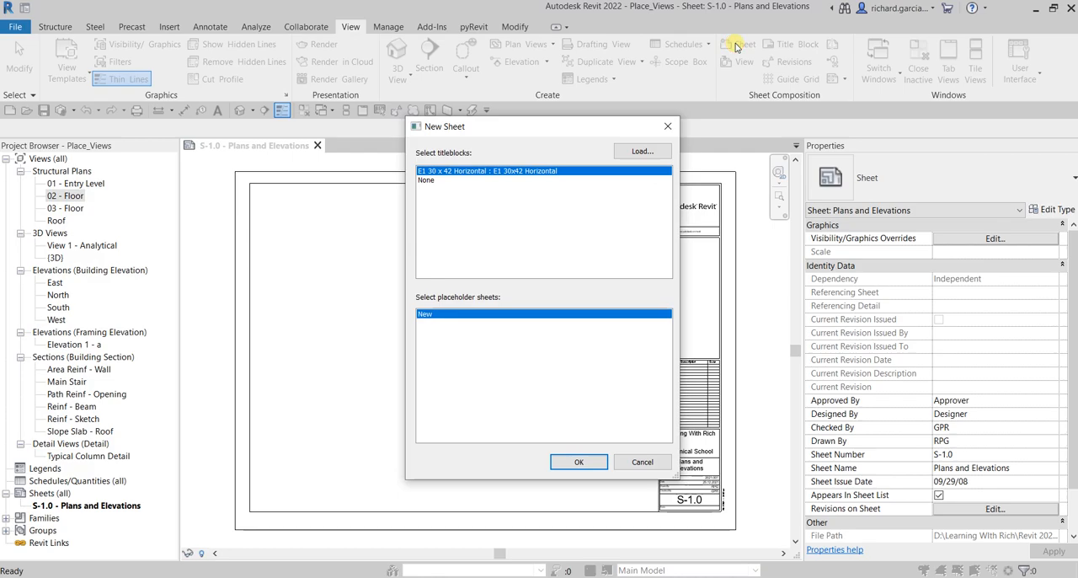
{"action": "left_click", "coordinate": [580, 461]}
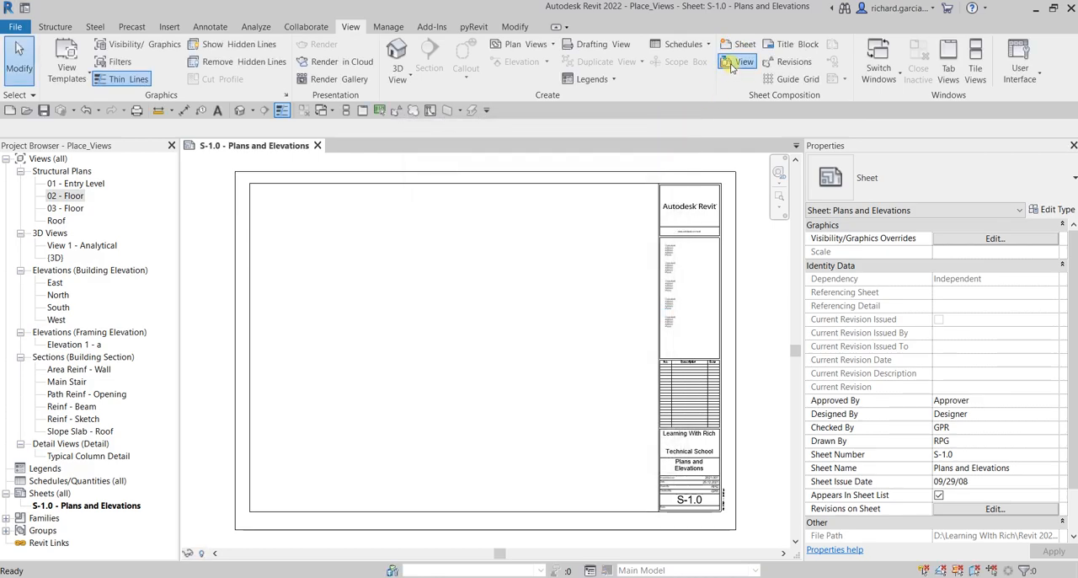
Choose Structural Plan: 02 - Floor in Place View and add it to sheet S-1.0
{"action": "left_click", "coordinate": [738, 61]}
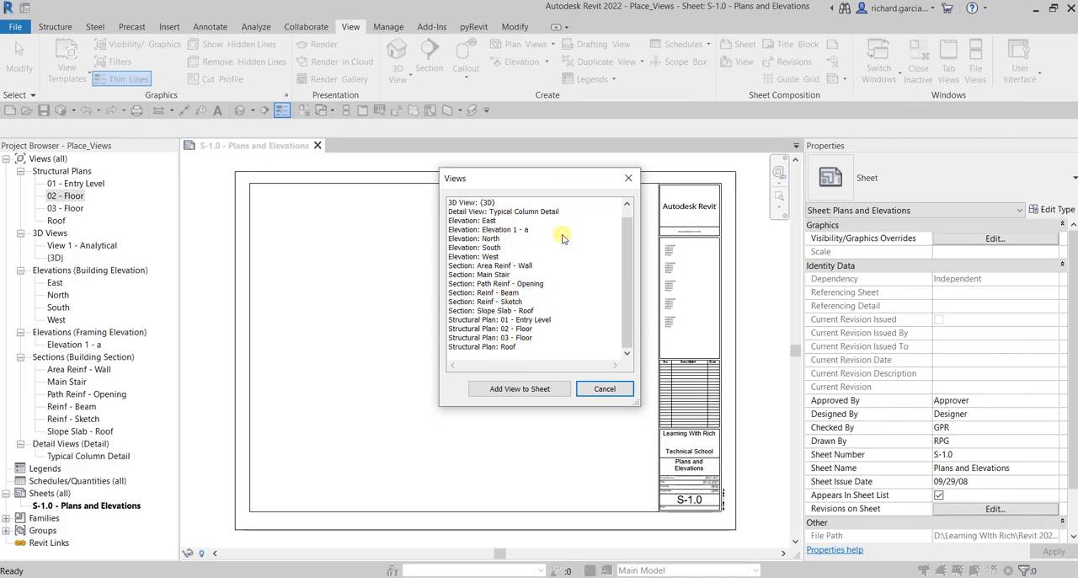
{"action": "left_click", "coordinate": [490, 328]}
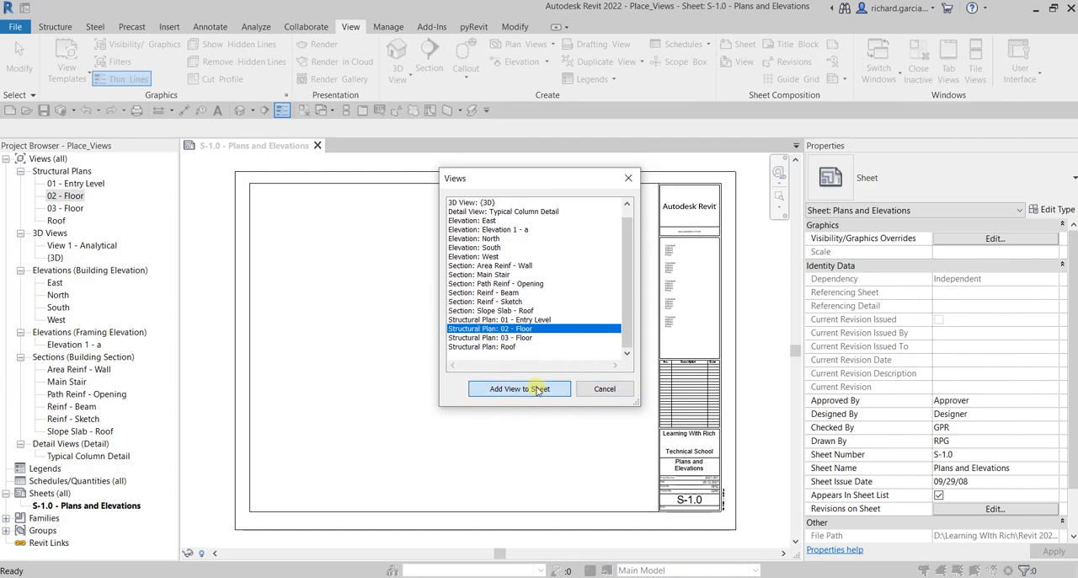
{"action": "left_click", "coordinate": [518, 387]}
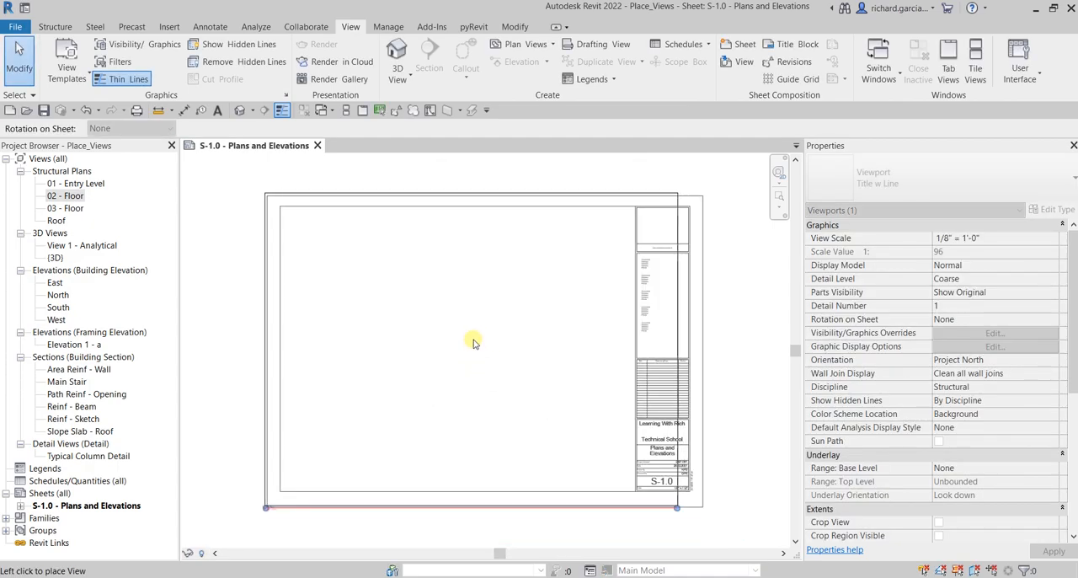
Drop the 02 - Floor viewport on the sheet and set its View Scale to 1/16" = 1'-0"
{"action": "left_click", "coordinate": [472, 342]}
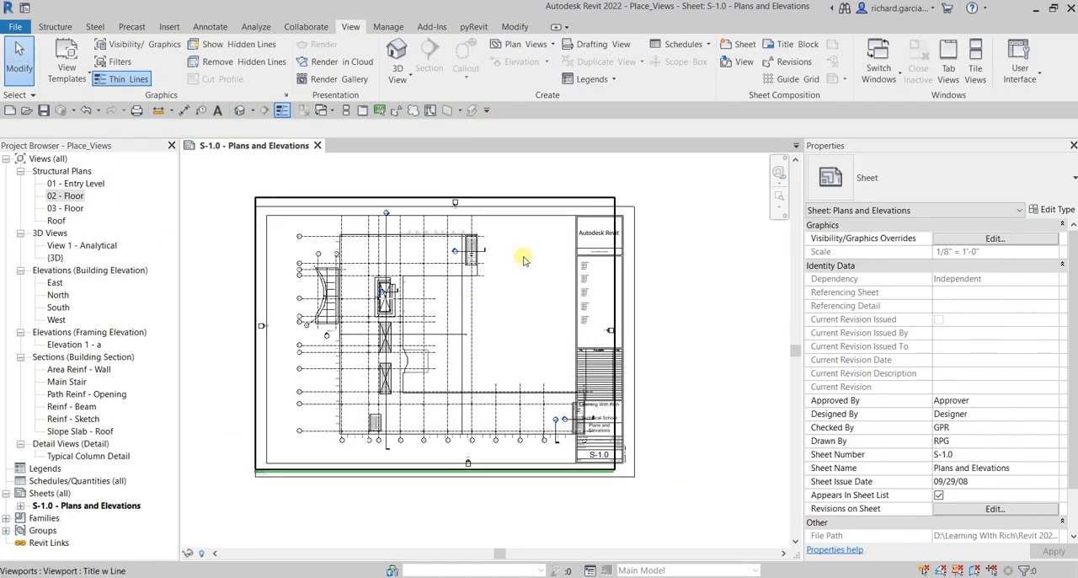
{"action": "left_click", "coordinate": [522, 256]}
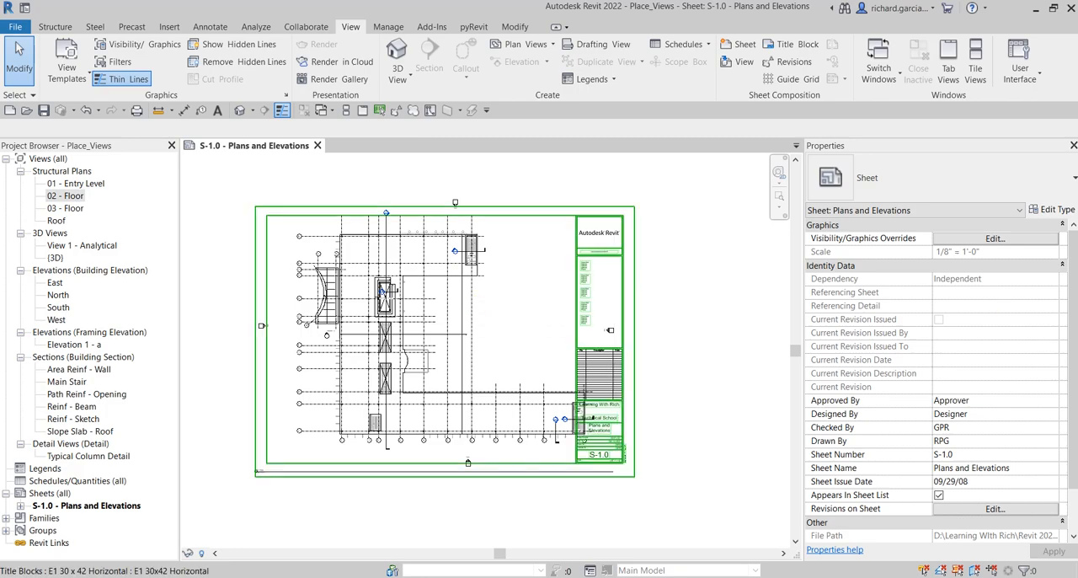
{"action": "left_click", "coordinate": [428, 276]}
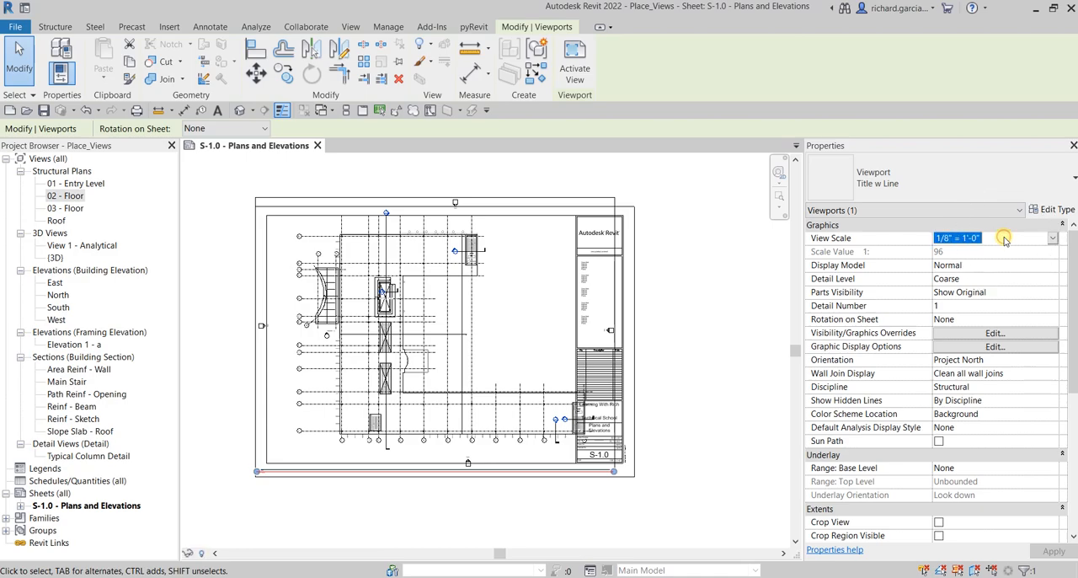
{"action": "left_click", "coordinate": [1050, 237]}
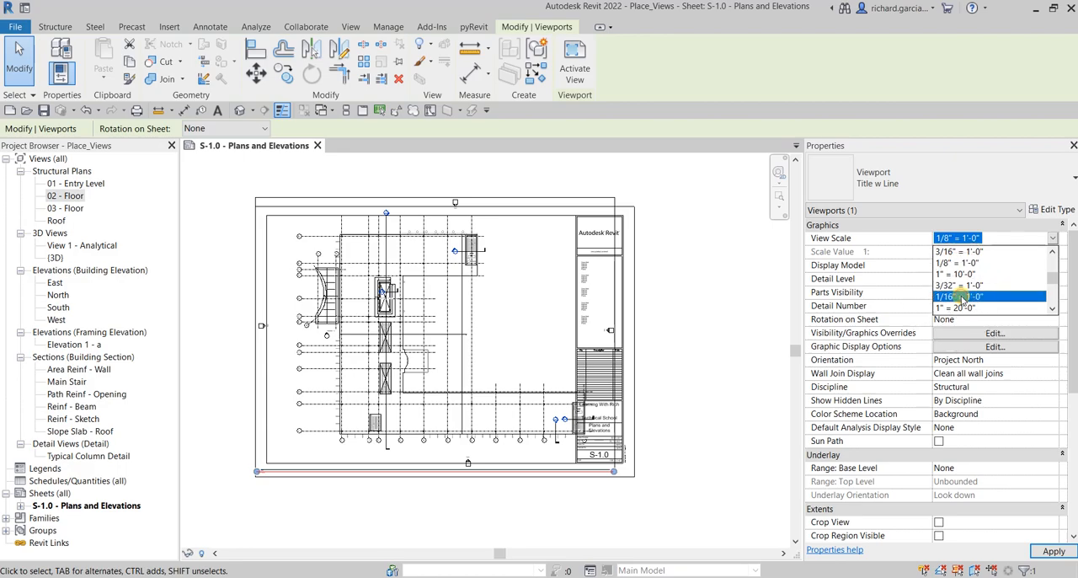
{"action": "left_click", "coordinate": [957, 294]}
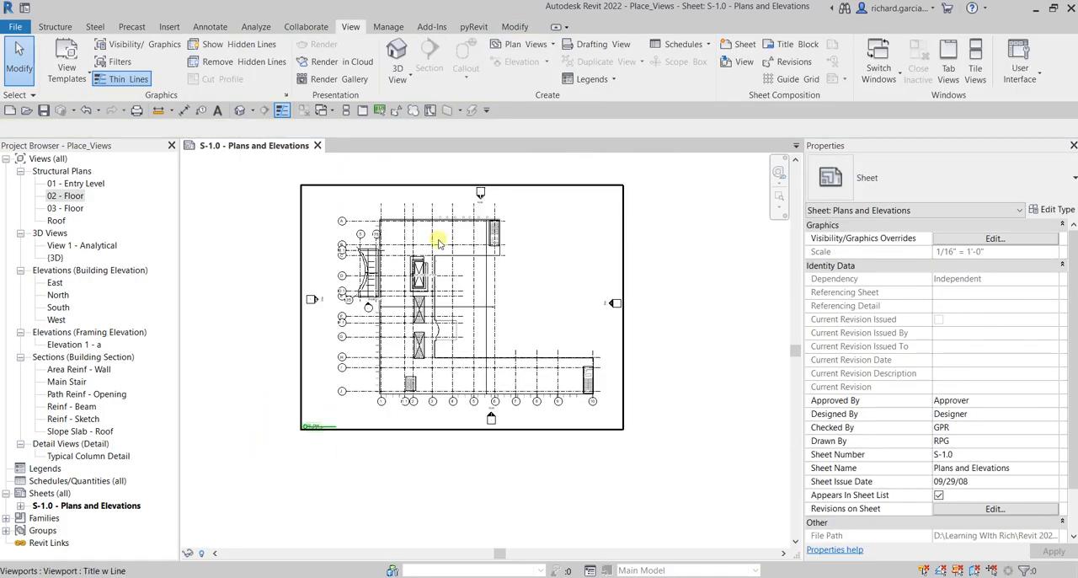
{"action": "mouse_move", "coordinate": [482, 329]}
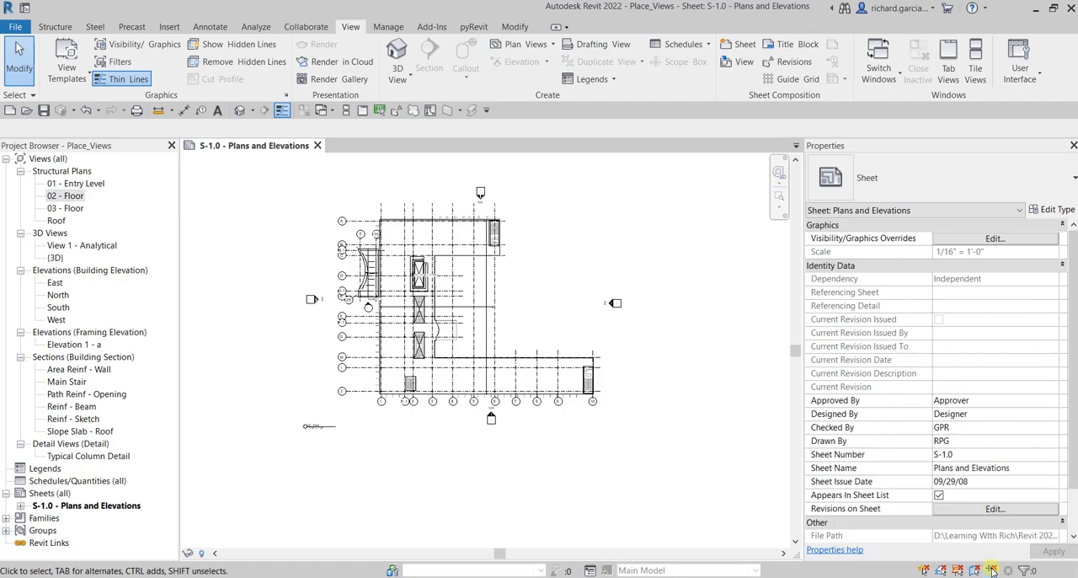
Drag the 02 - Floor viewport to the upper left of the sheet inside the title block
{"action": "left_click", "coordinate": [614, 303]}
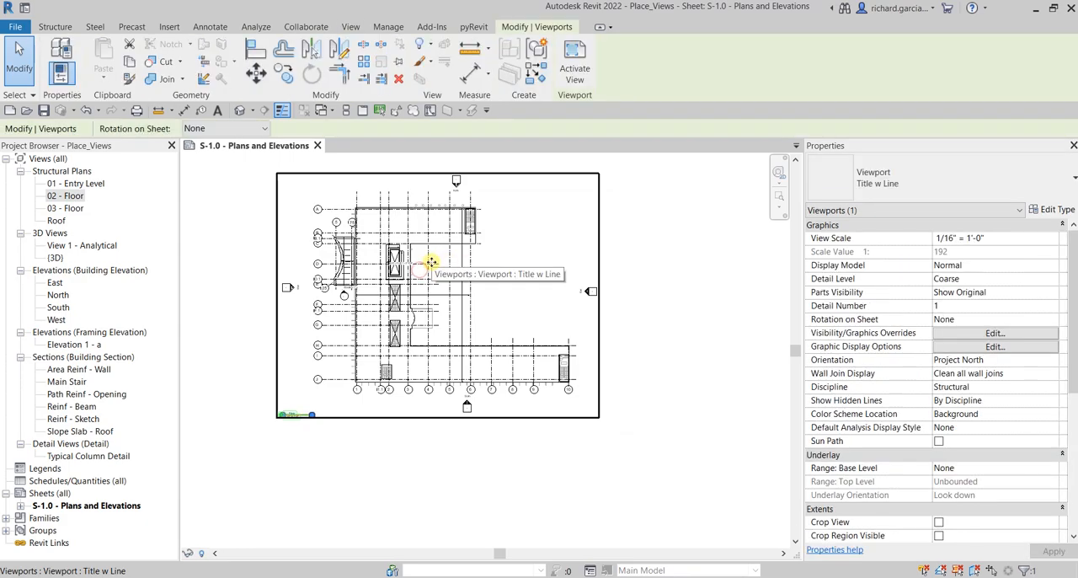
{"action": "left_click_drag", "start_coordinate": [429, 261], "coordinate": [421, 485]}
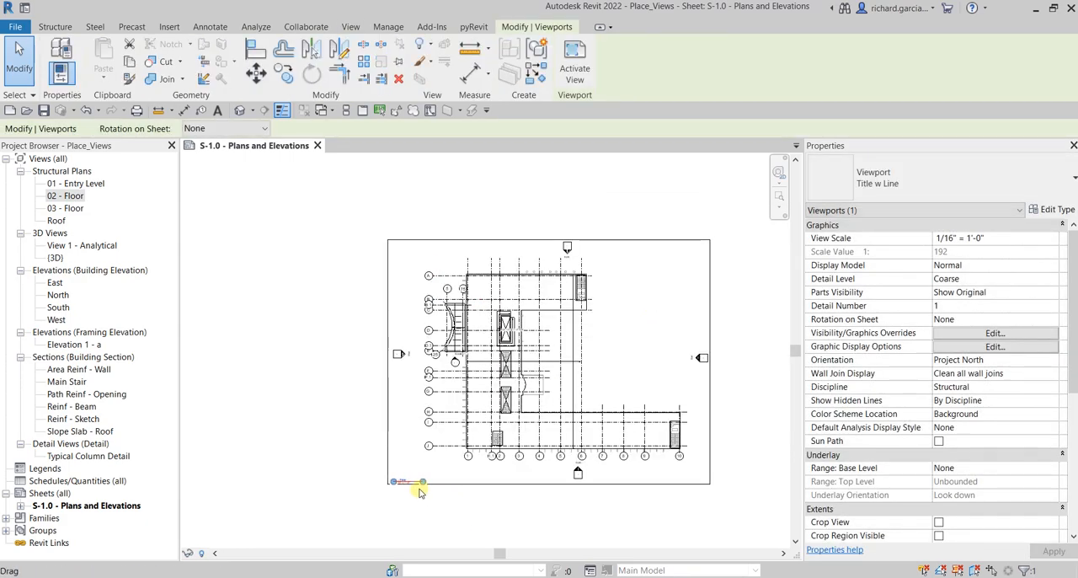
{"action": "left_click_drag", "start_coordinate": [421, 481], "coordinate": [278, 411]}
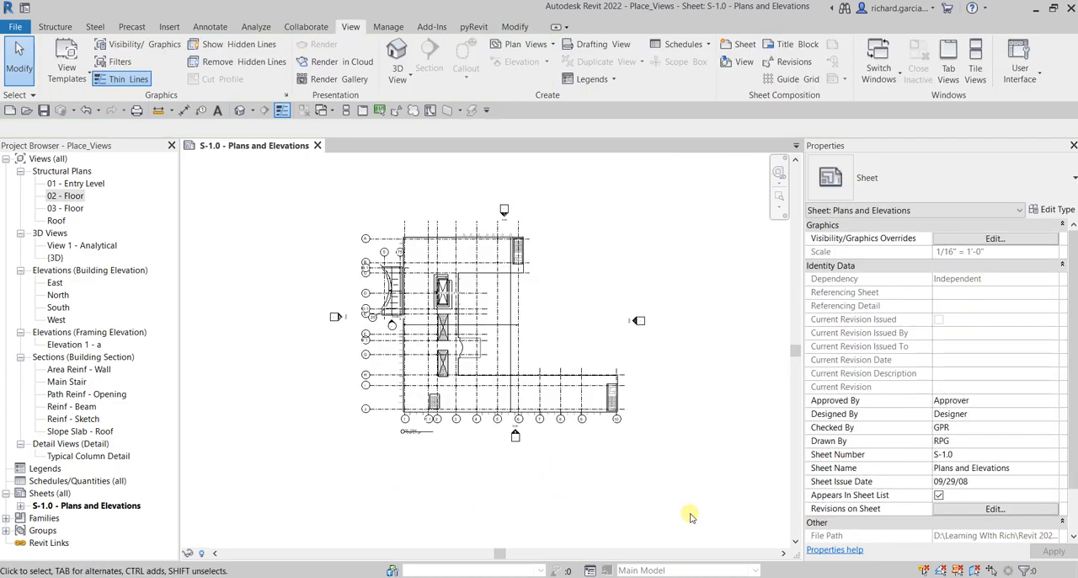
{"action": "left_click", "coordinate": [471, 316]}
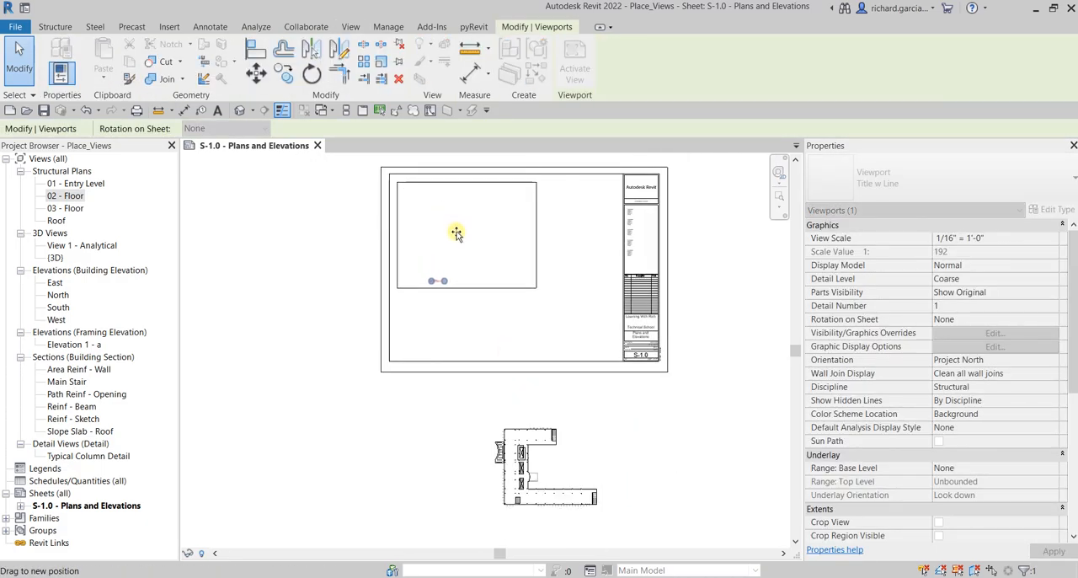
{"action": "left_click_drag", "start_coordinate": [456, 233], "coordinate": [456, 228]}
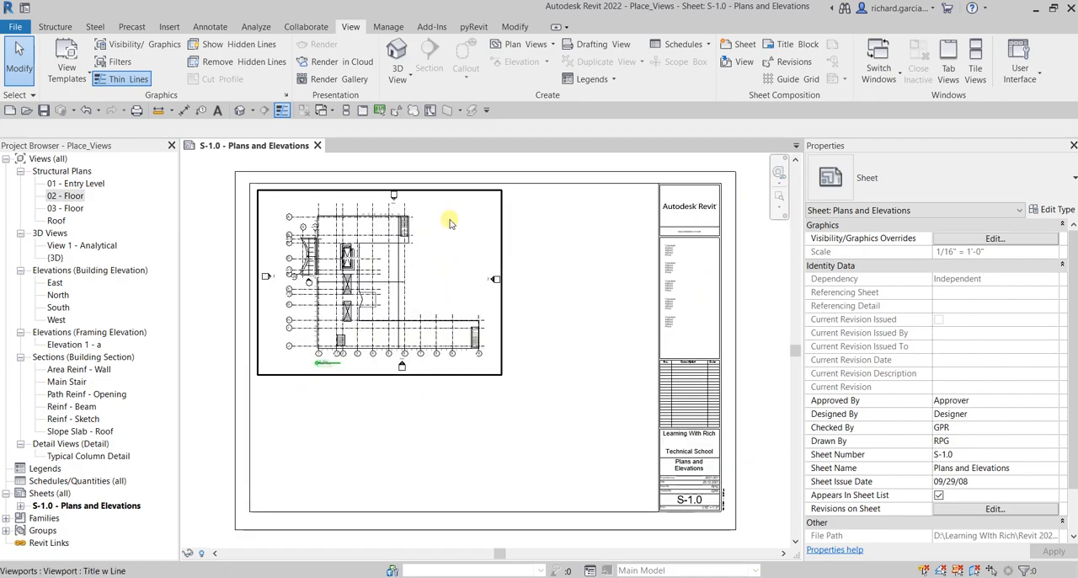
{"action": "mouse_move", "coordinate": [353, 268]}
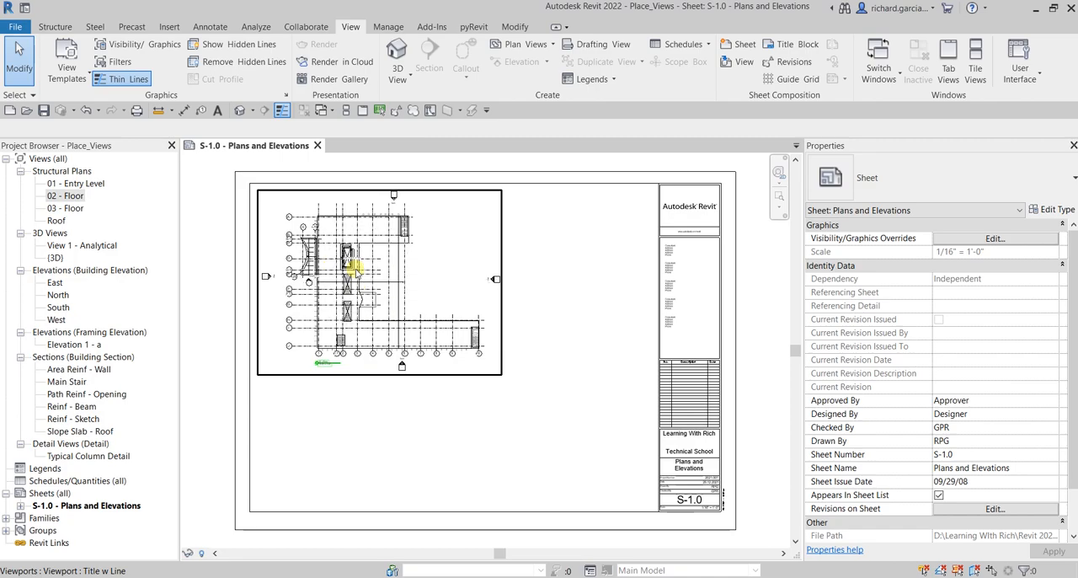
{"action": "mouse_move", "coordinate": [354, 268]}
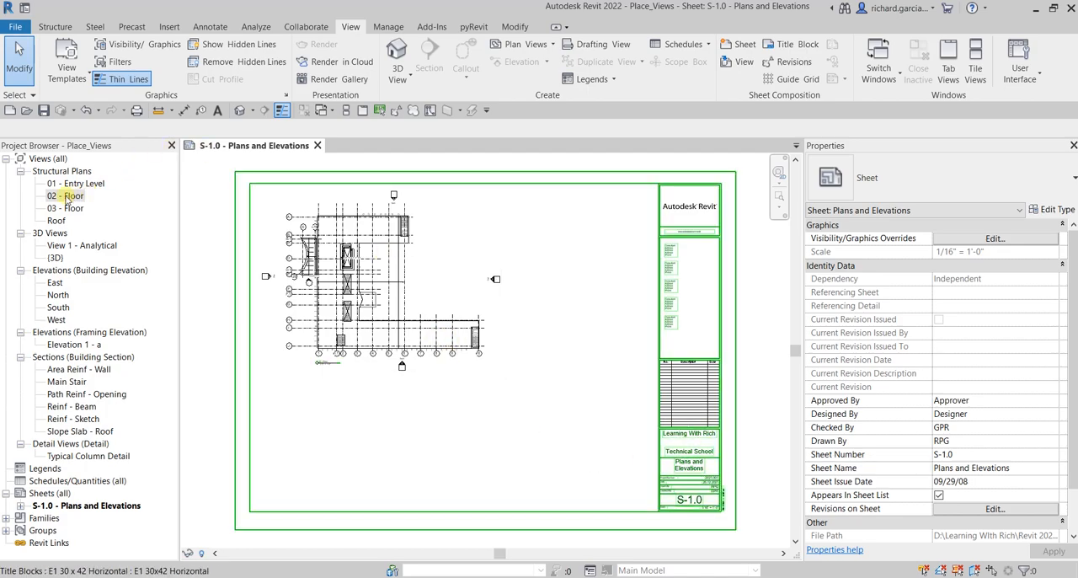
{"action": "right_click", "coordinate": [60, 196]}
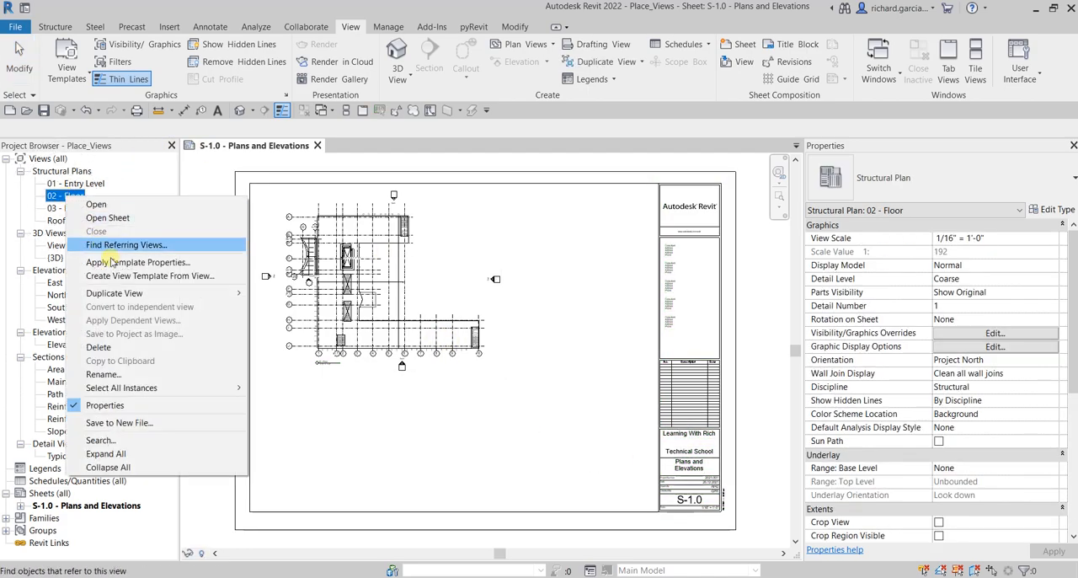
{"action": "mouse_move", "coordinate": [114, 293]}
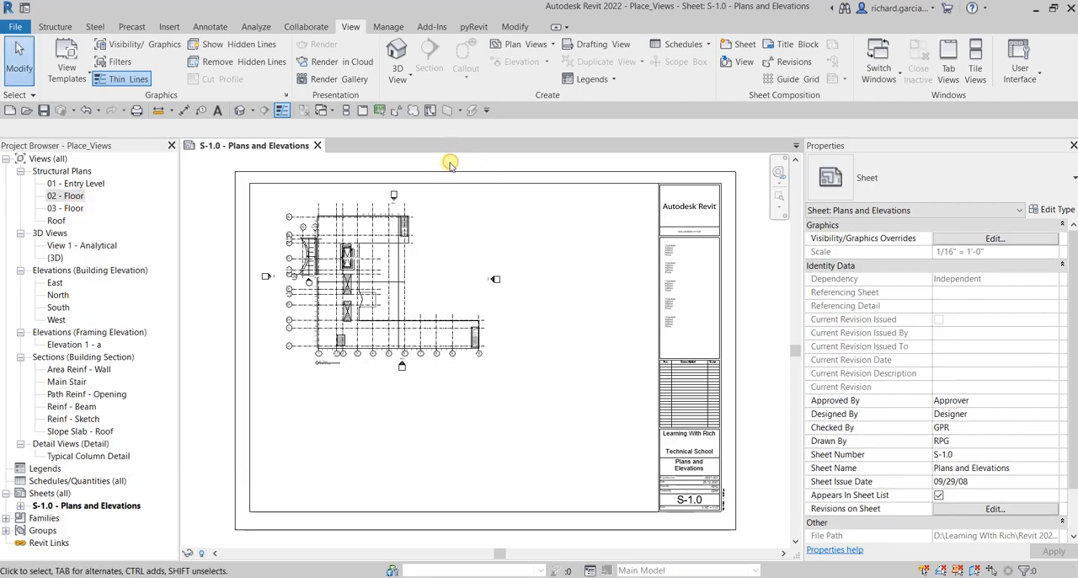
{"action": "mouse_move", "coordinate": [620, 367]}
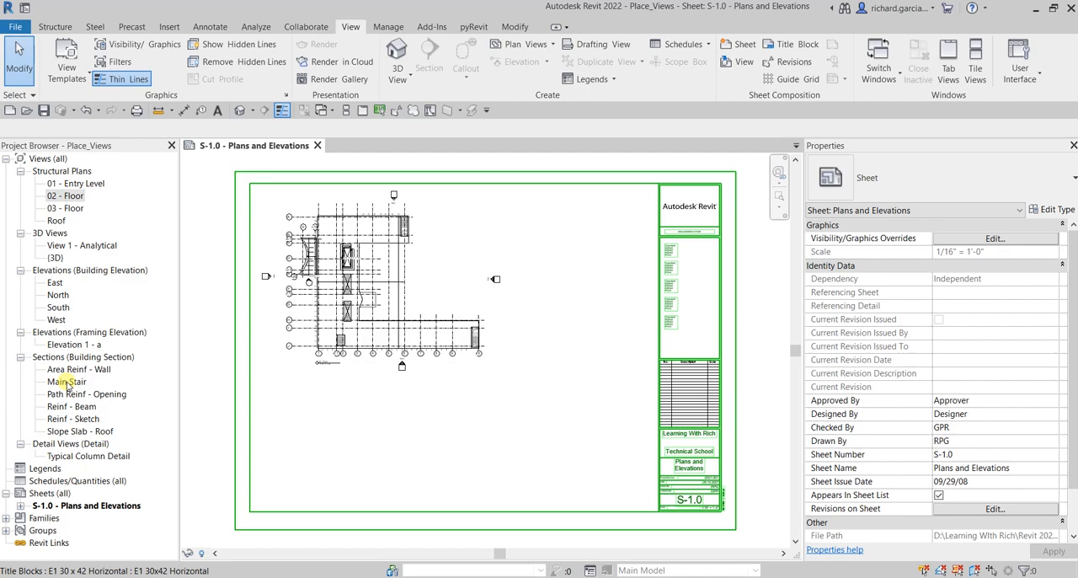
Place the Main Stair section from the Project Browser at the bottom of the sheet
{"action": "left_click", "coordinate": [67, 380]}
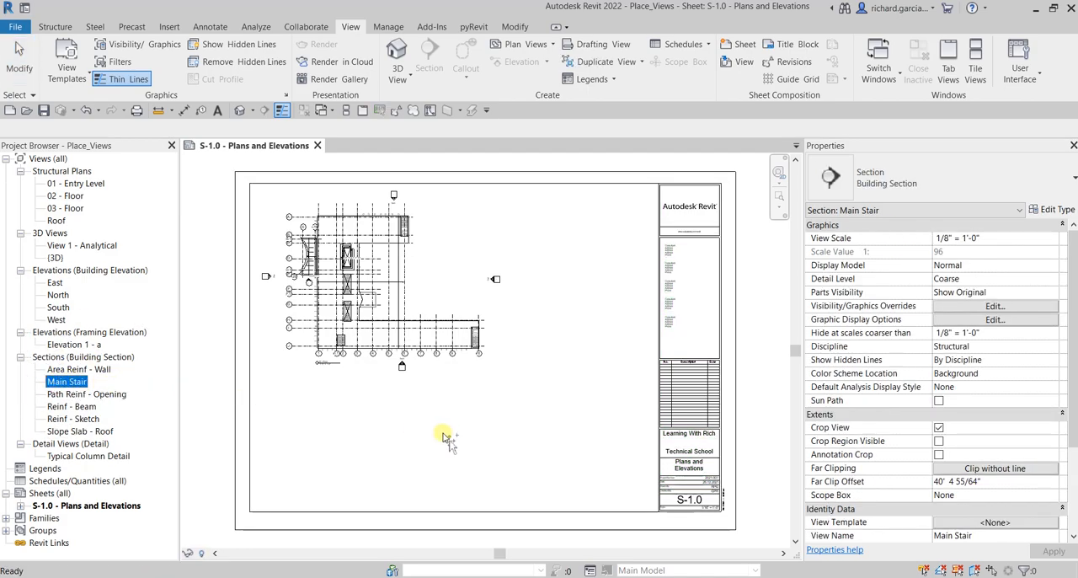
{"action": "left_click", "coordinate": [441, 434]}
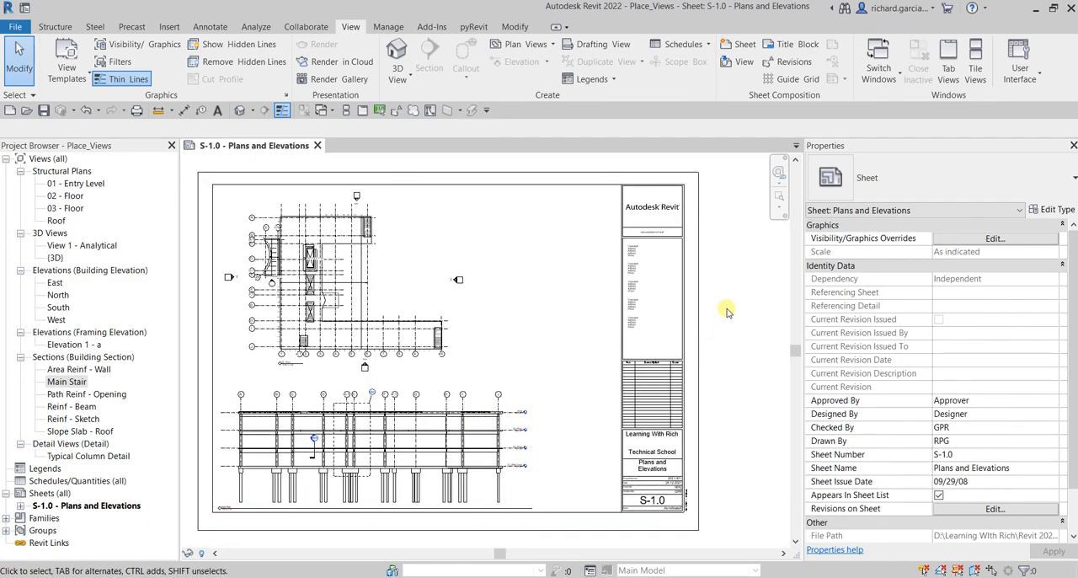
{"action": "left_click", "coordinate": [454, 296]}
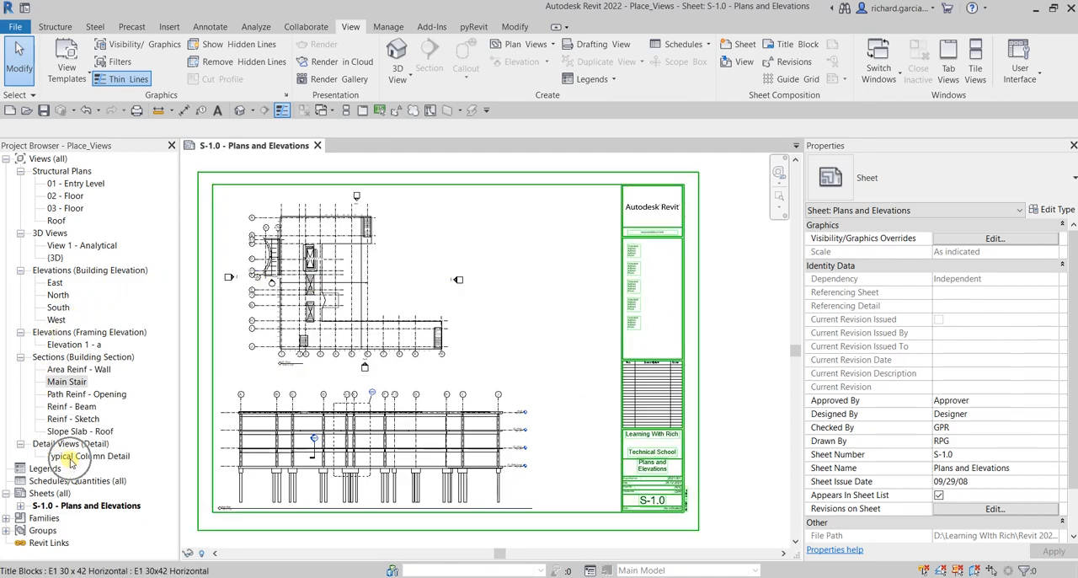
Place the Typical Column Detail on the sheet at View Scale 1/4" = 1'-0"
{"action": "left_click", "coordinate": [88, 455]}
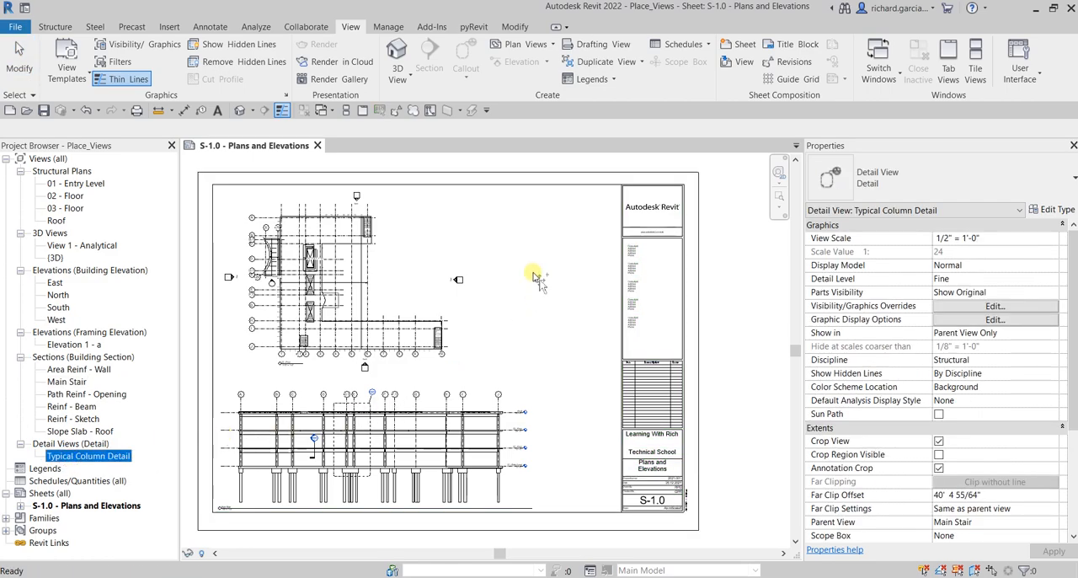
{"action": "left_click", "coordinate": [532, 271]}
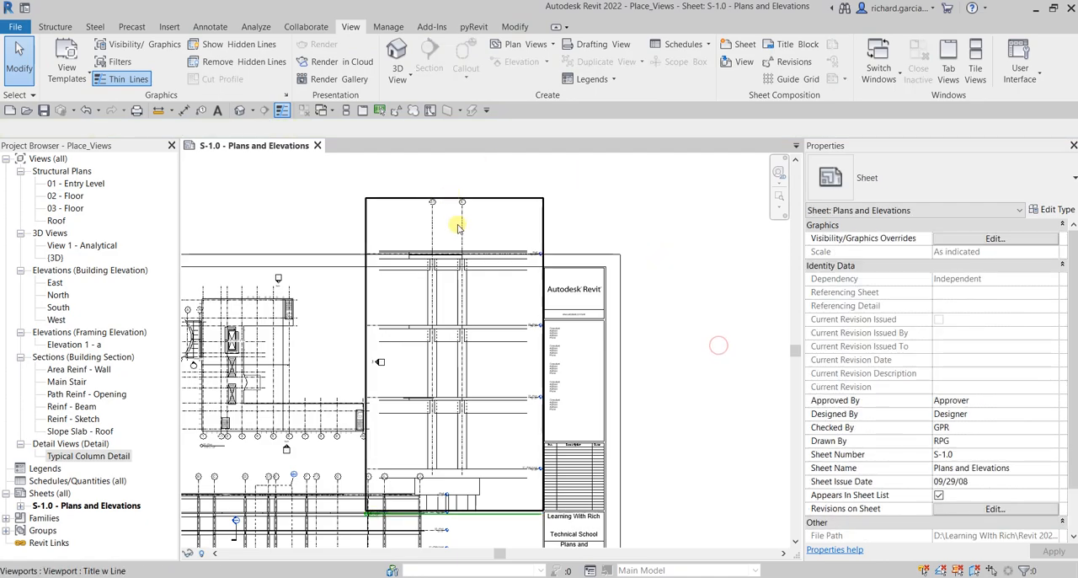
{"action": "left_click", "coordinate": [458, 226]}
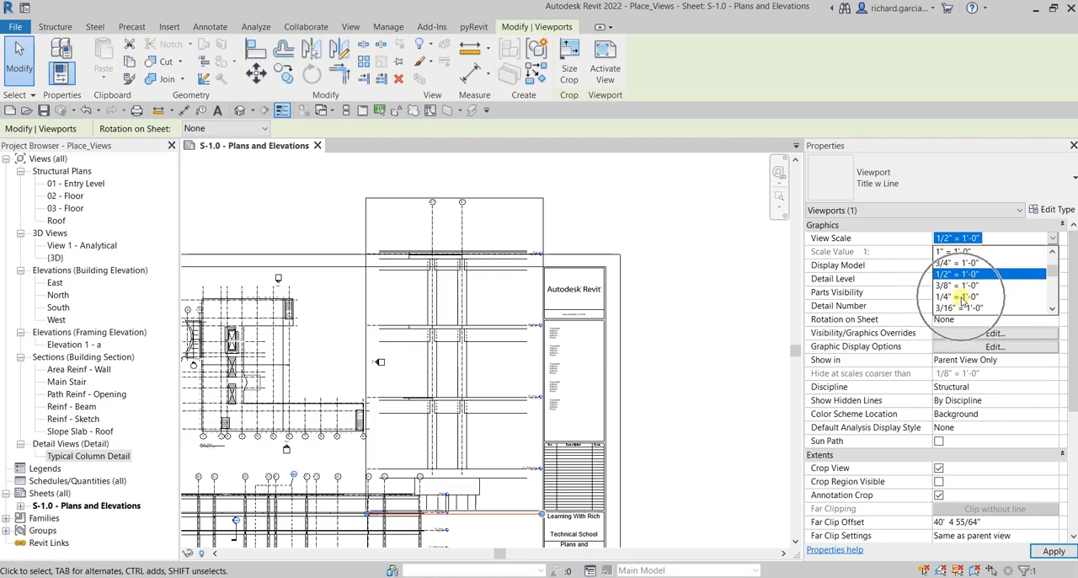
{"action": "left_click", "coordinate": [959, 295]}
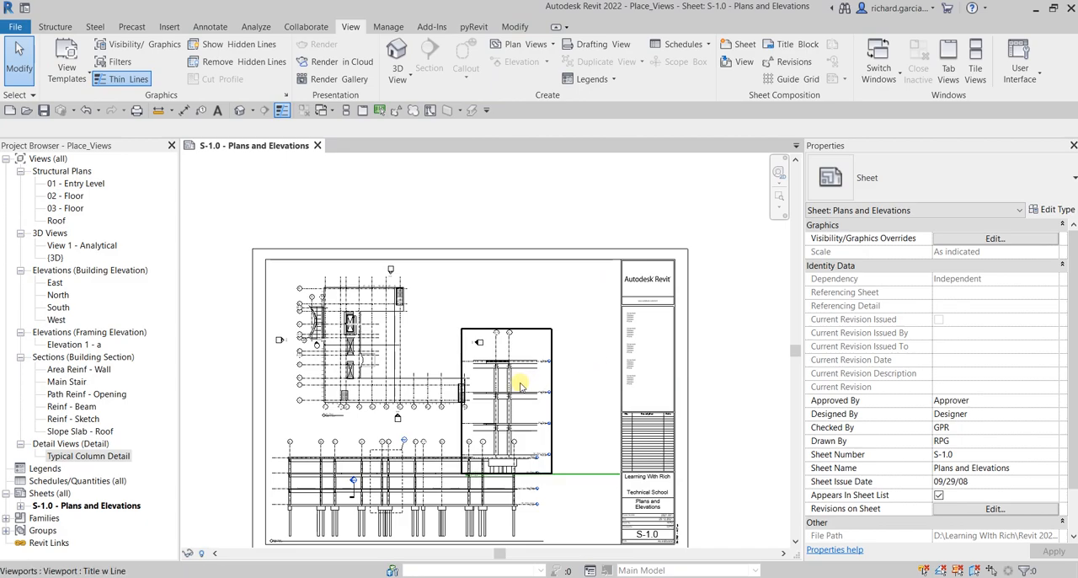
Move the column detail viewport to the right of the floor plan
{"action": "left_click", "coordinate": [520, 385]}
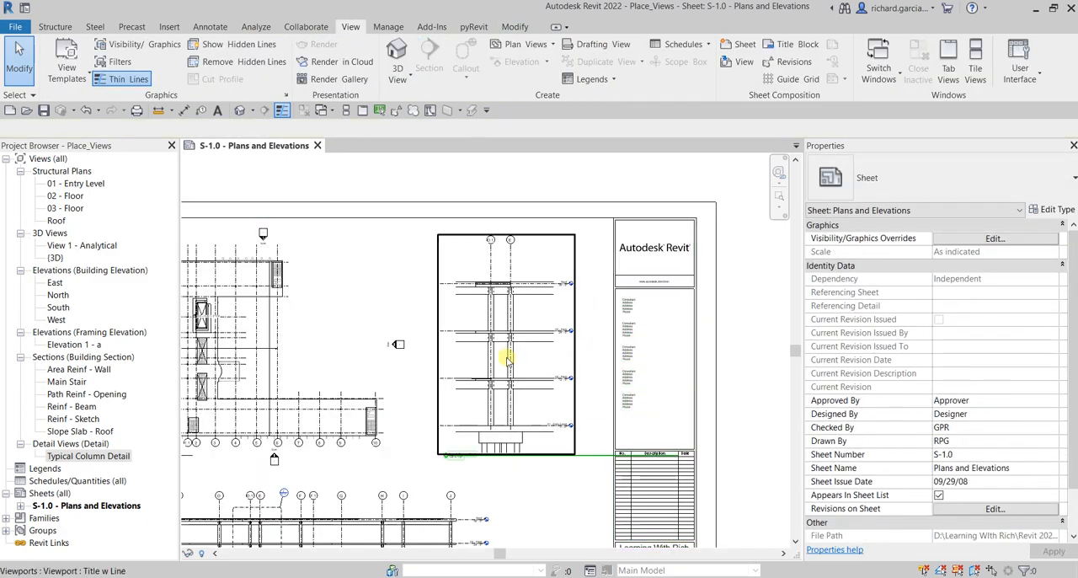
{"action": "left_click", "coordinate": [505, 345]}
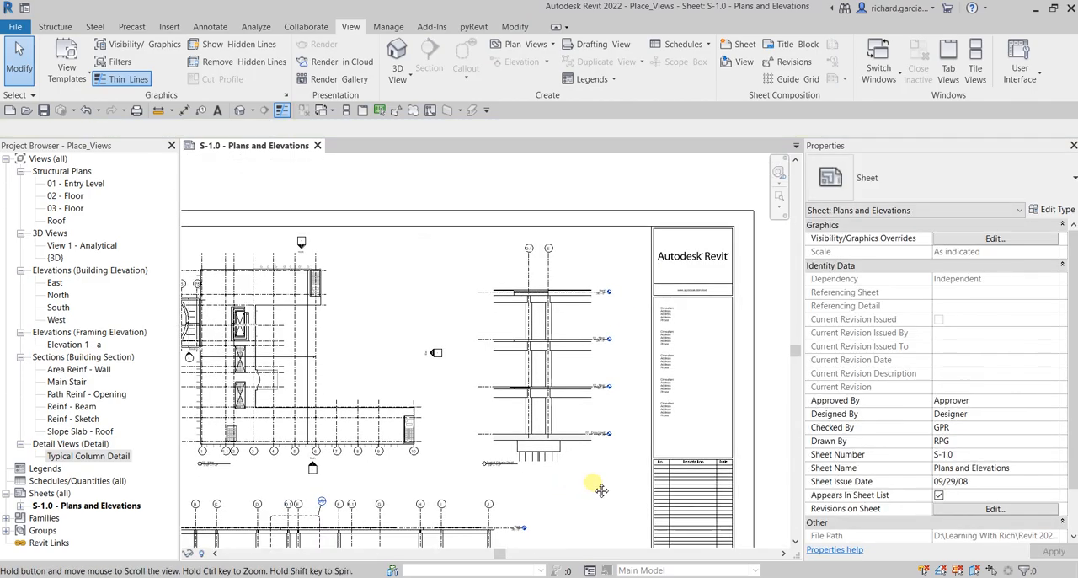
Apply a different viewport title type to the Typical Column Detail from the Type Selector
{"action": "left_click", "coordinate": [548, 354]}
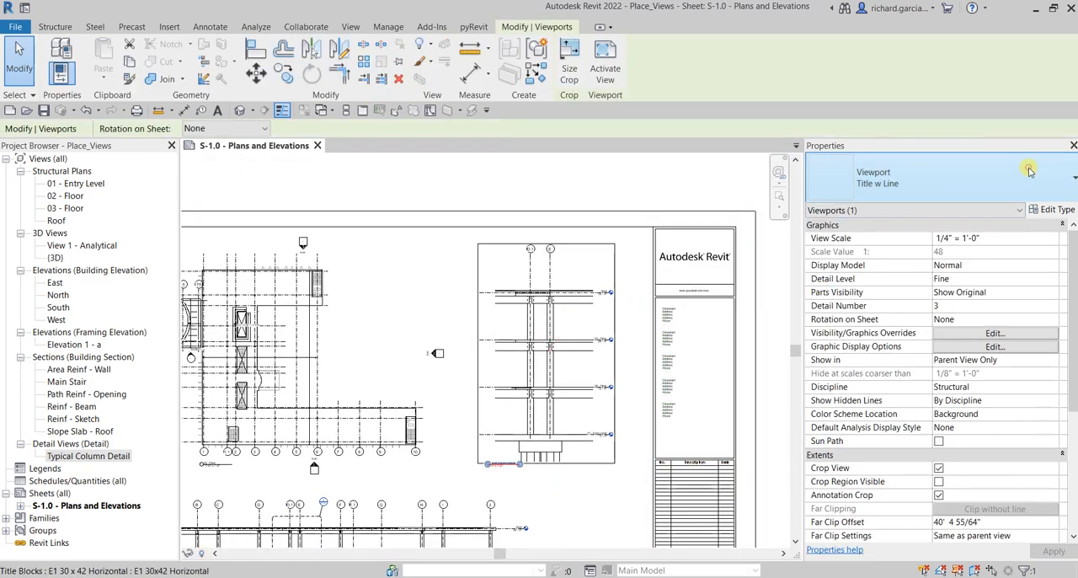
{"action": "left_click", "coordinate": [1029, 171]}
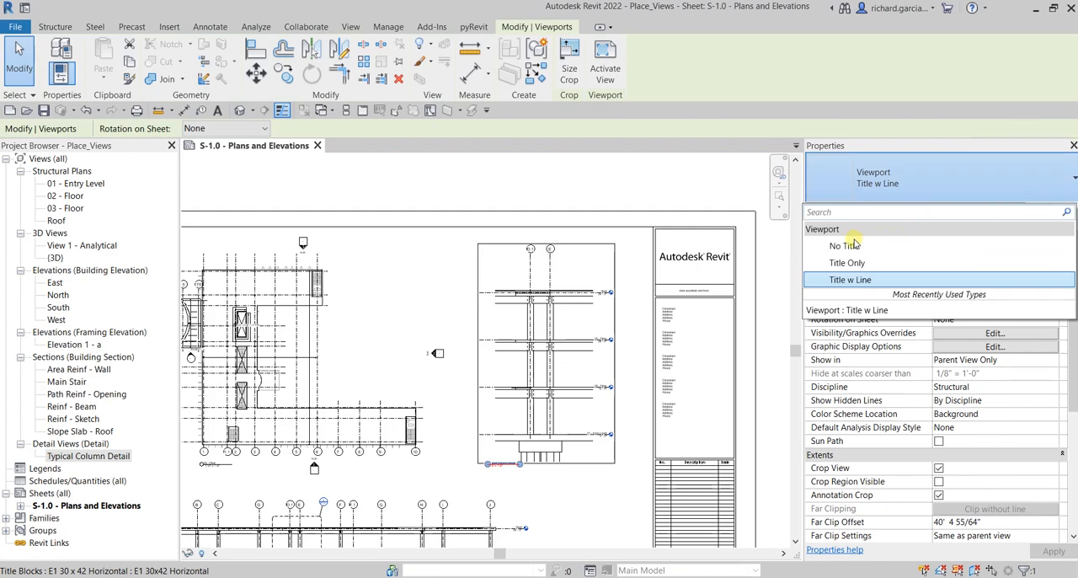
{"action": "left_click", "coordinate": [845, 245]}
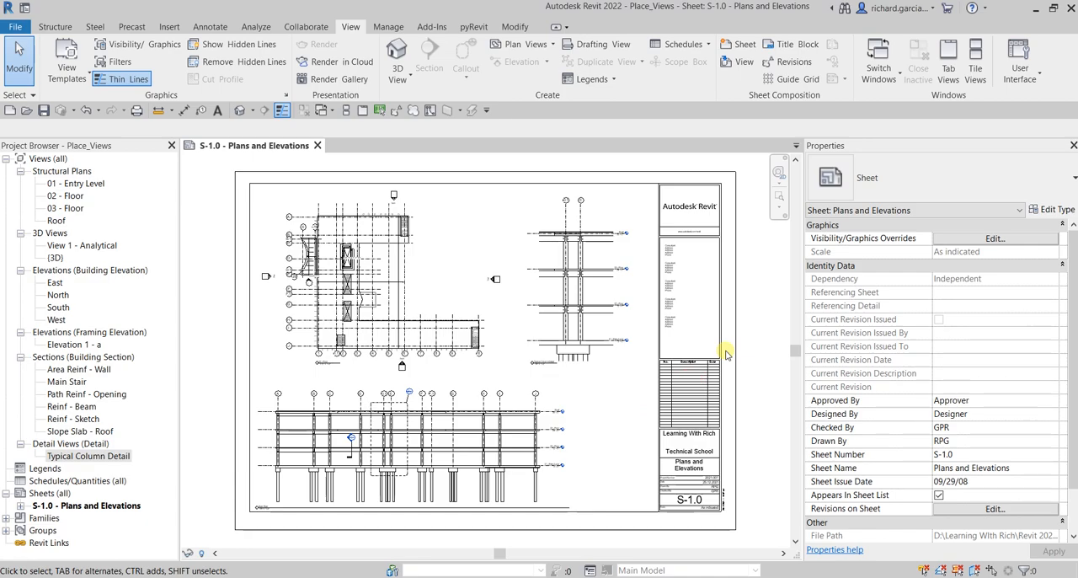
Open the 02 - Floor plan as its own view, then switch back to sheet S-1.0
{"action": "left_click", "coordinate": [593, 304]}
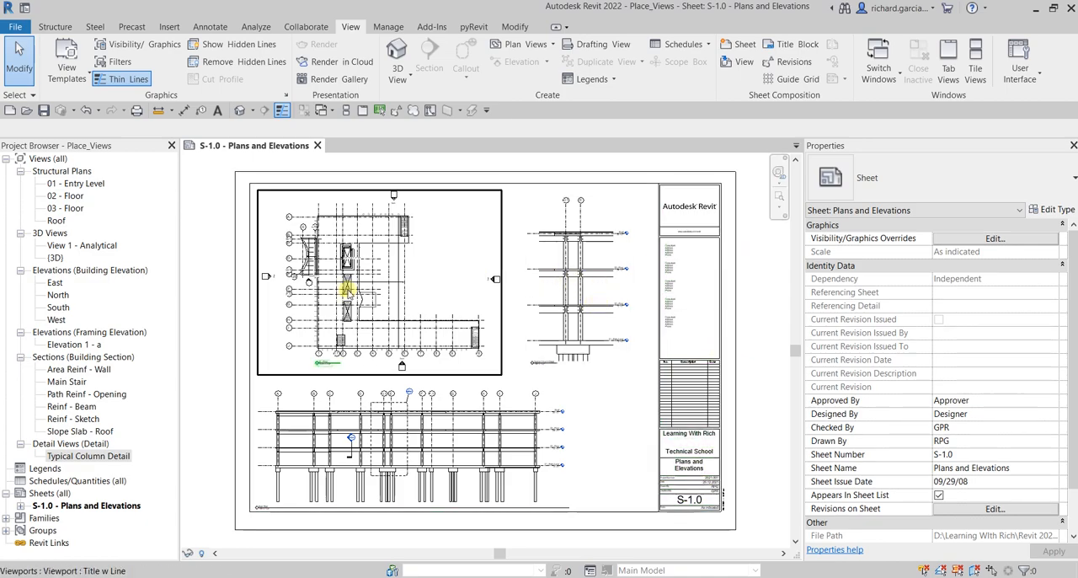
{"action": "double_click", "coordinate": [64, 196]}
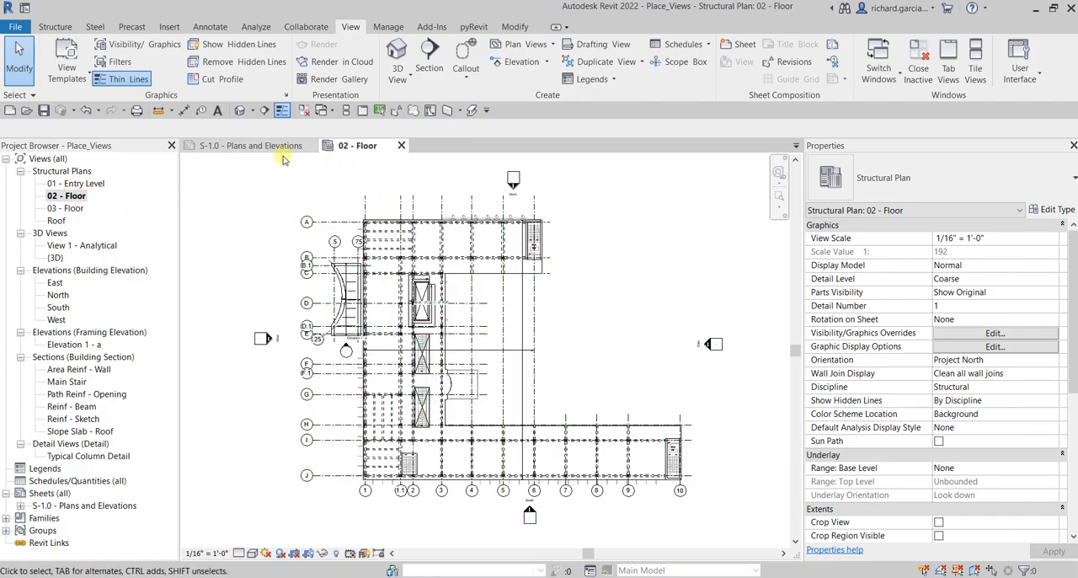
{"action": "left_click", "coordinate": [250, 144]}
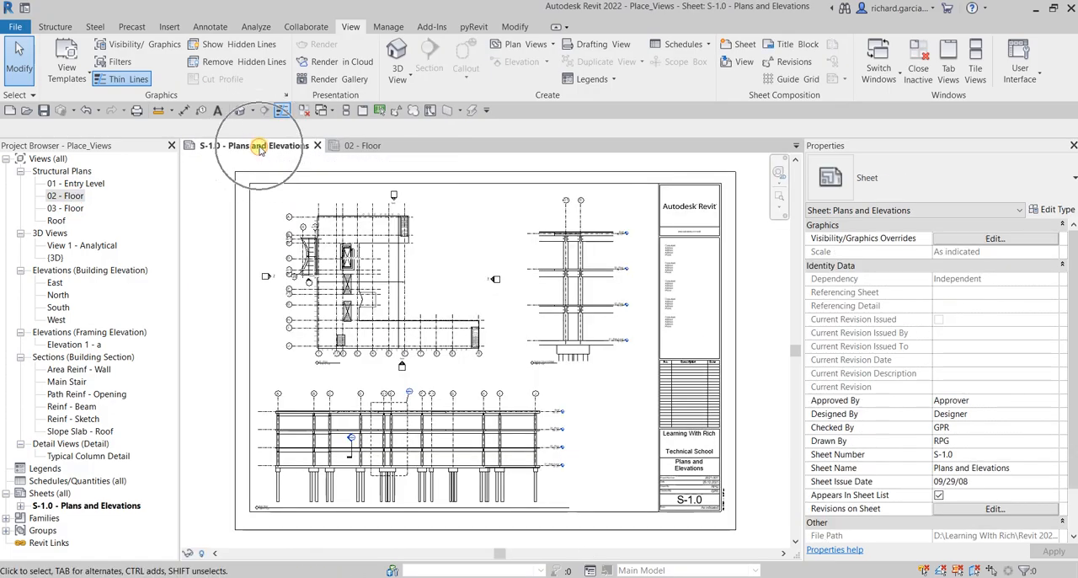